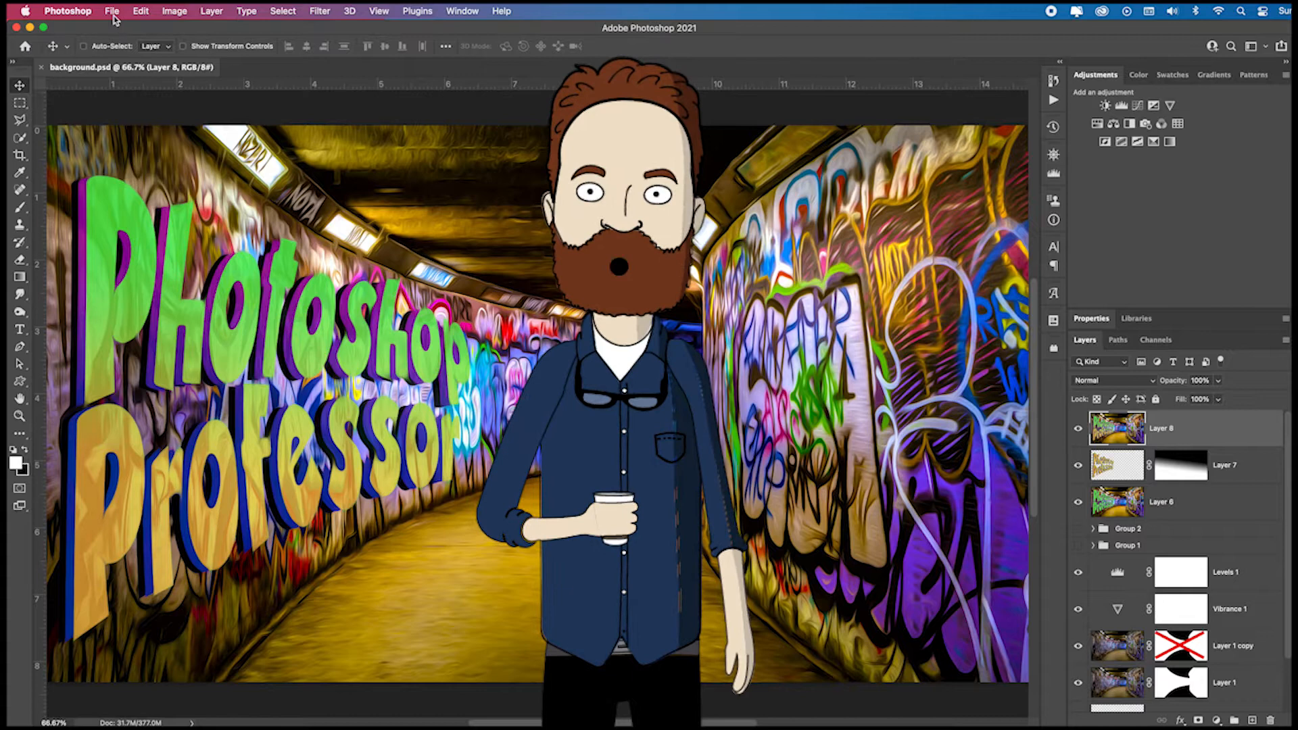
- Bring up the File menu commands for background.psd
left_click(112, 11)
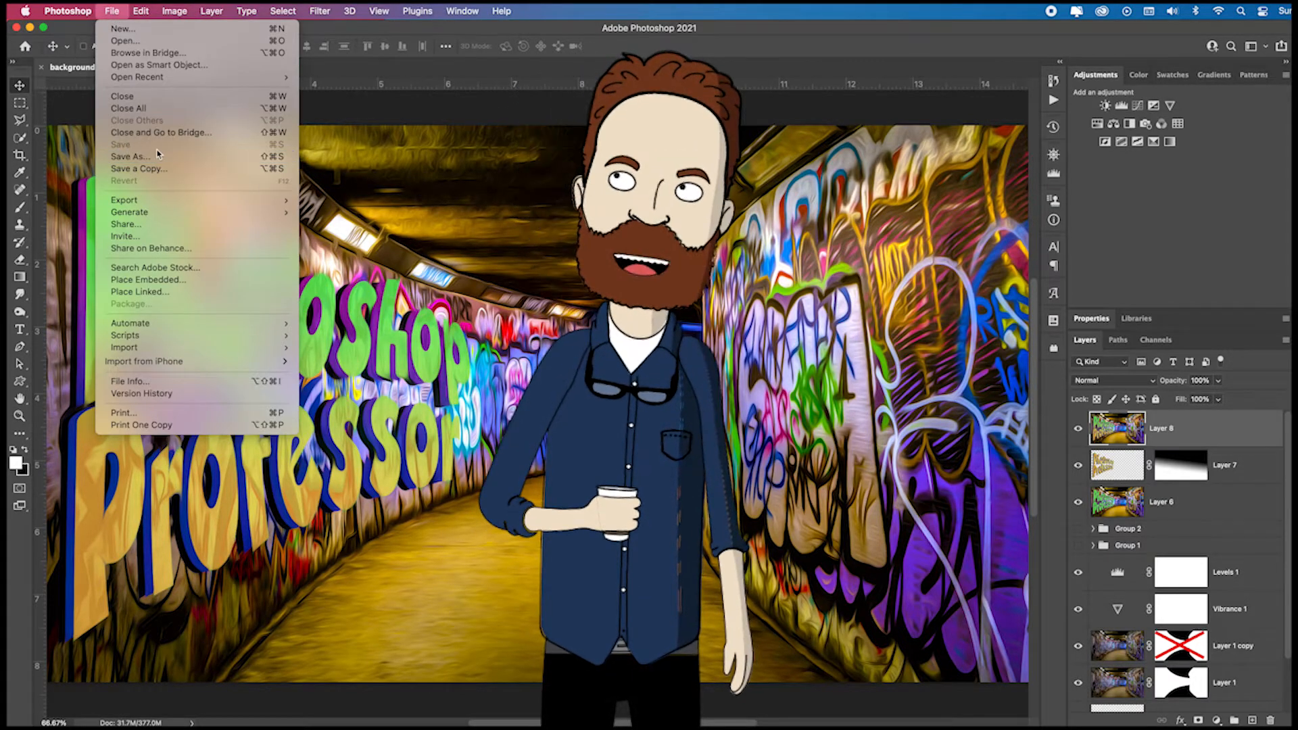
mouse_move(130, 156)
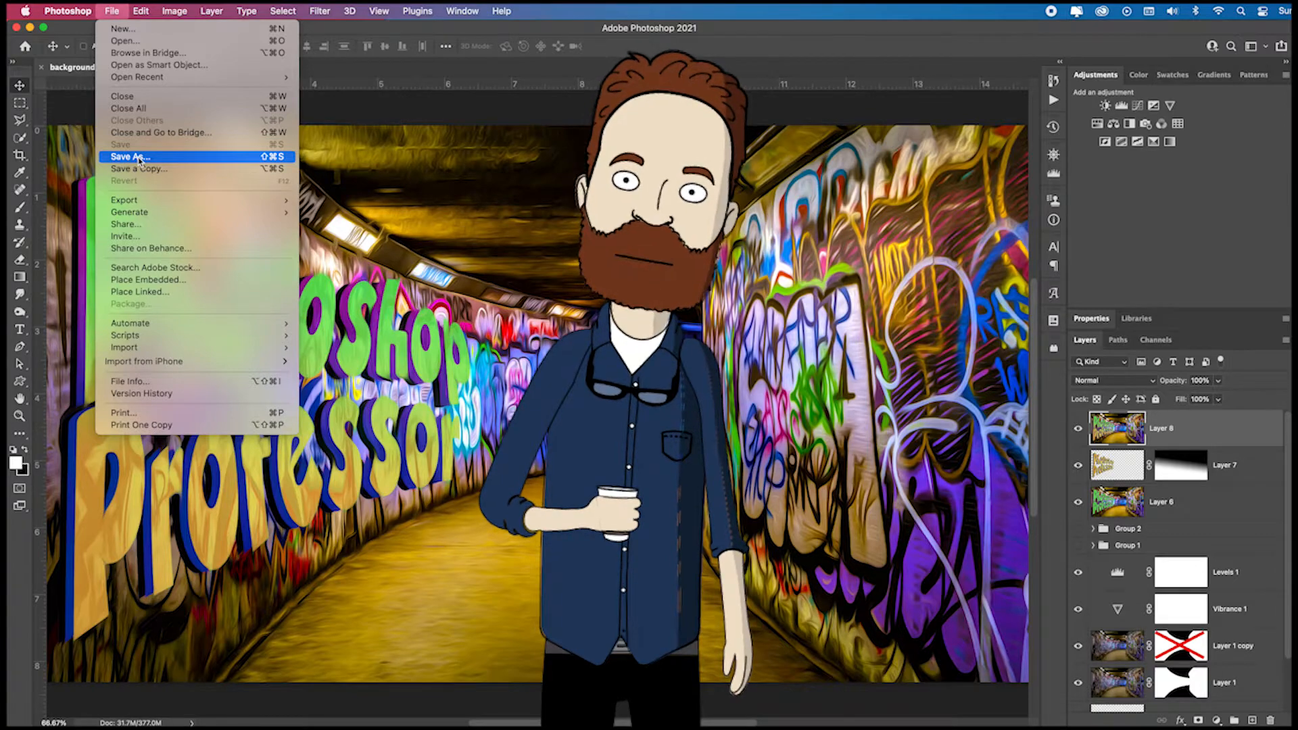
- Review the Save As format list for background.psd and keep Photoshop format
left_click(129, 156)
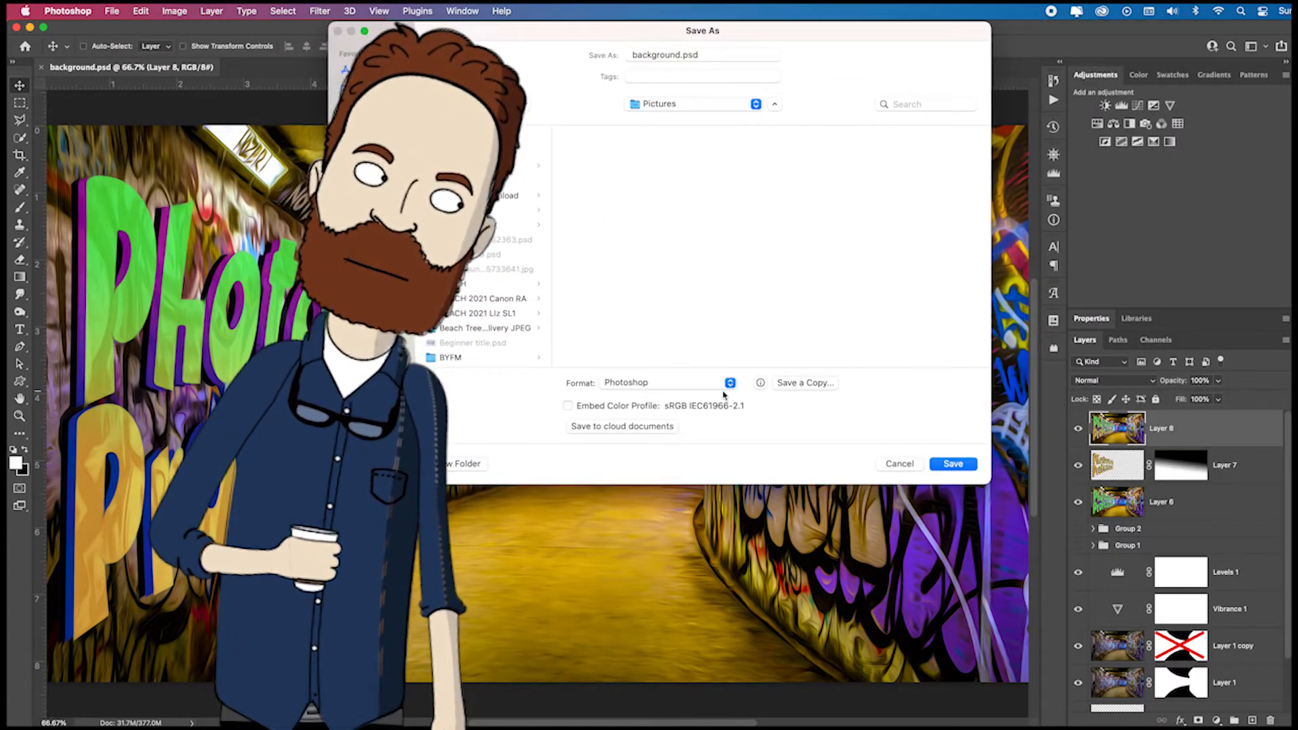
left_click(730, 382)
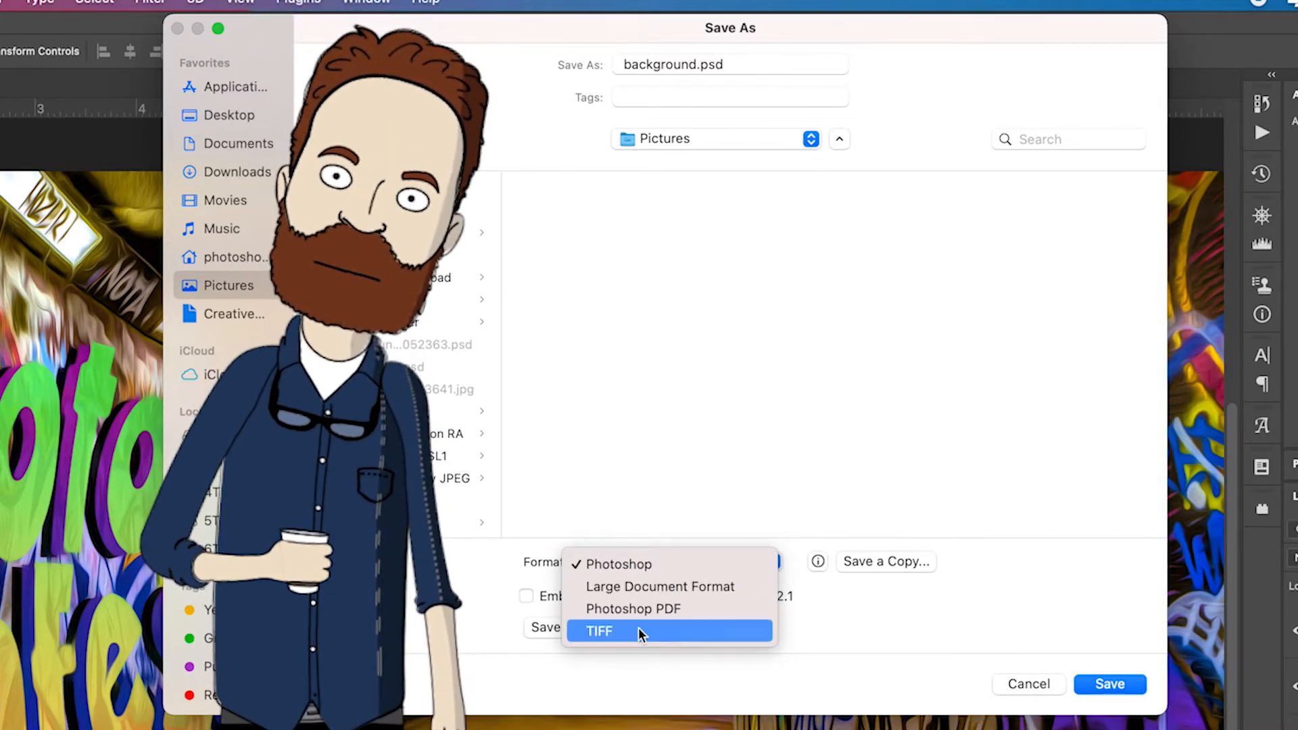
left_click(619, 564)
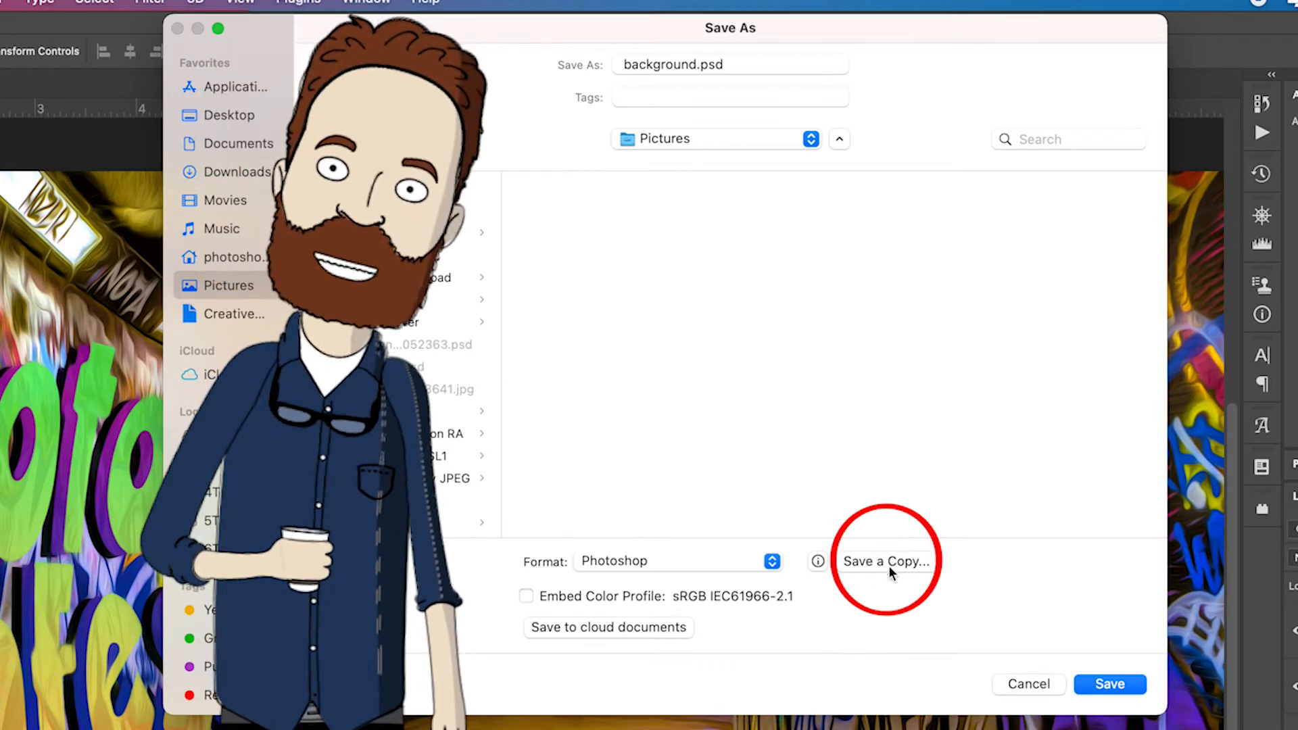
- Check the longer Save a Copy format list, then back out without changing it
left_click(885, 560)
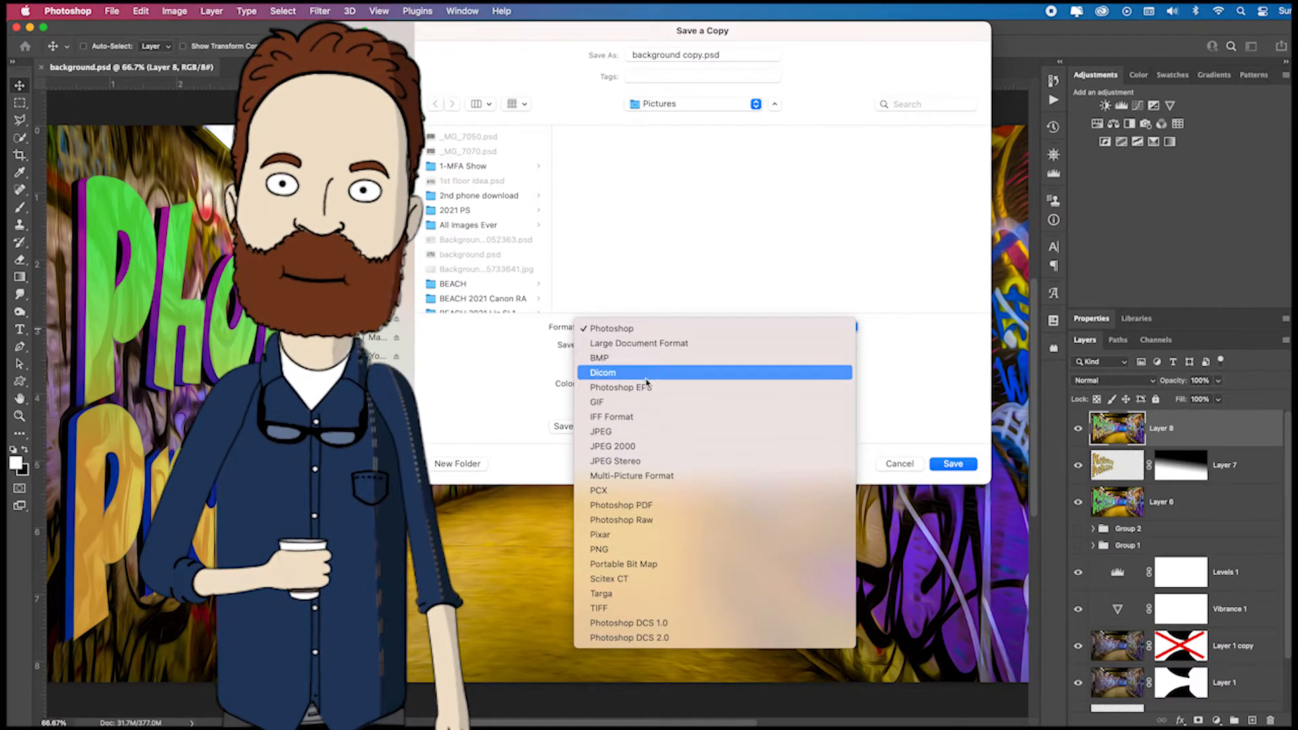
left_click(600, 431)
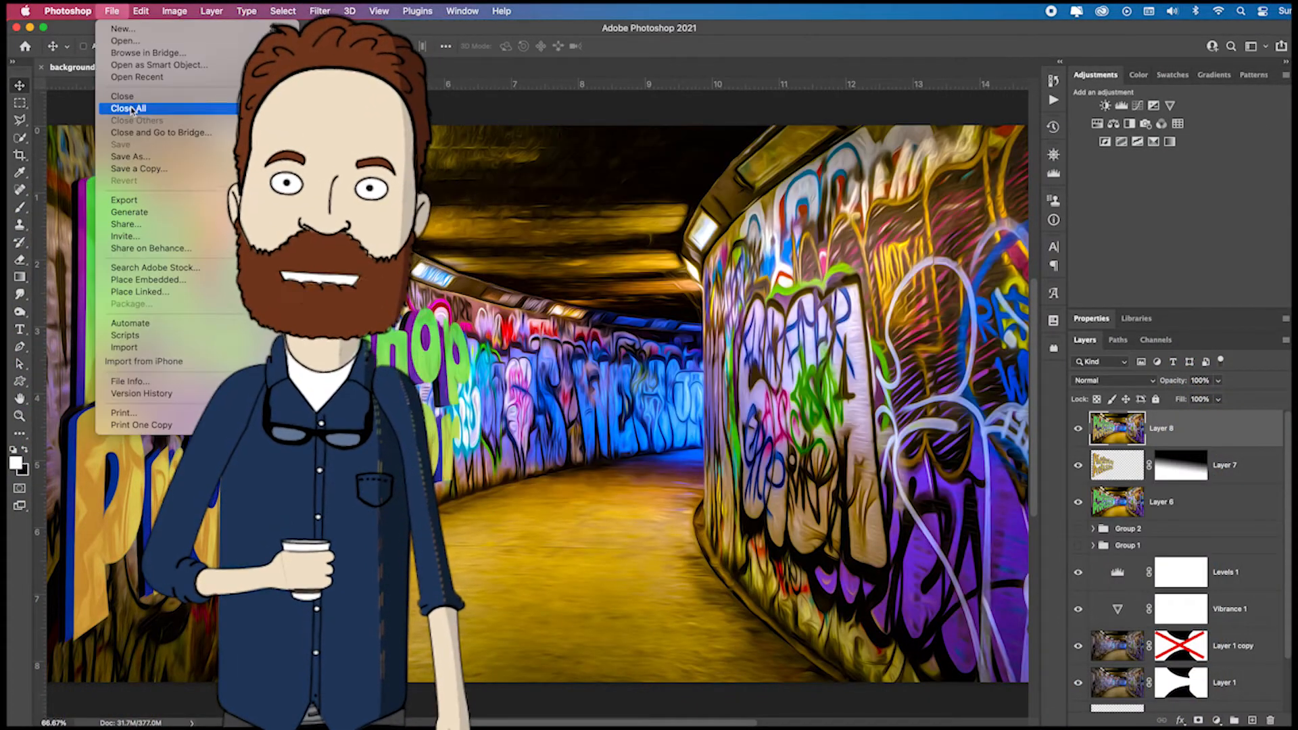
- Return through Save As to the Save a Copy dialog for background copy.psd
left_click(129, 156)
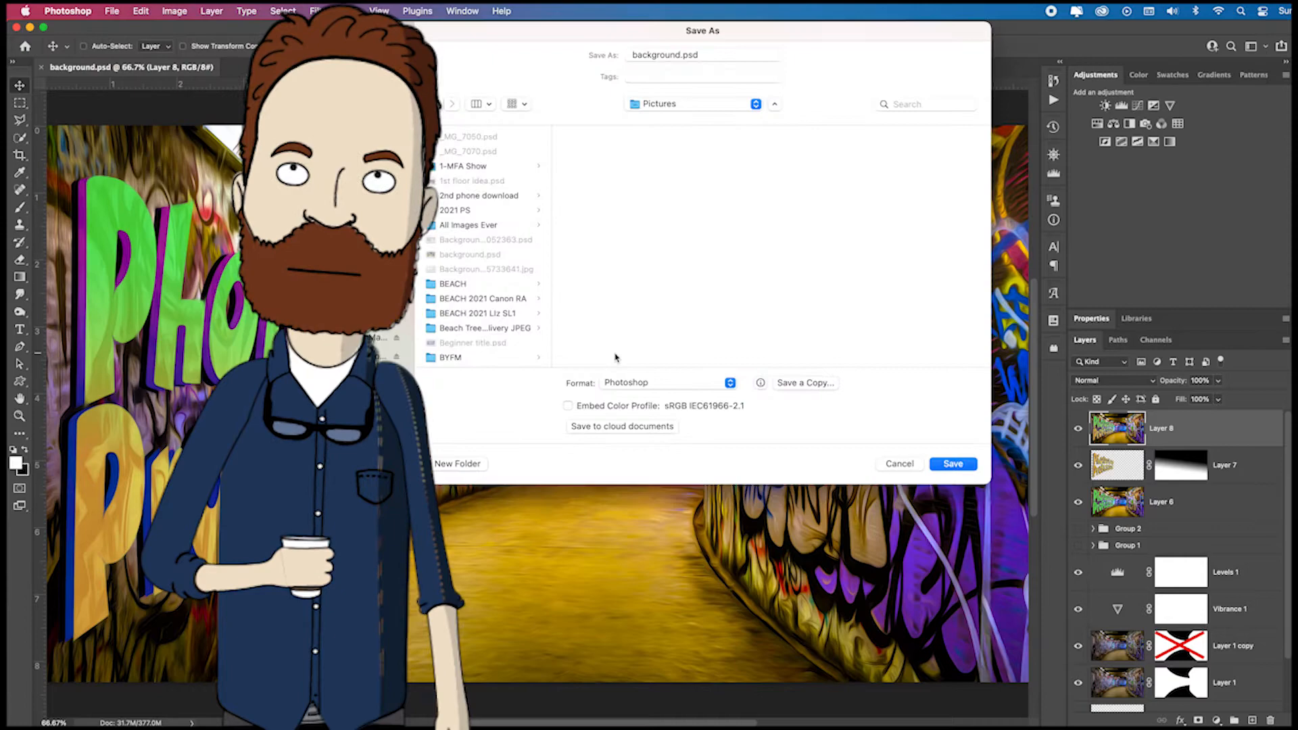
left_click(667, 383)
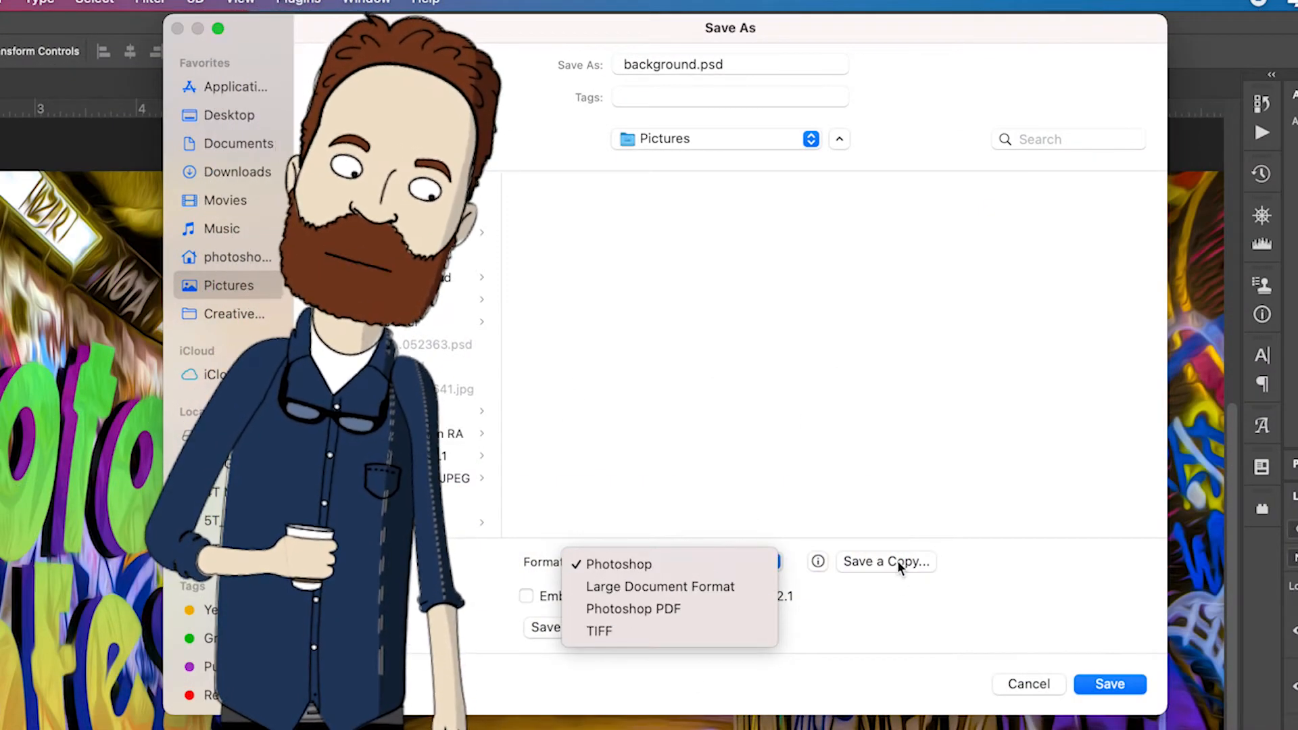
left_click(885, 562)
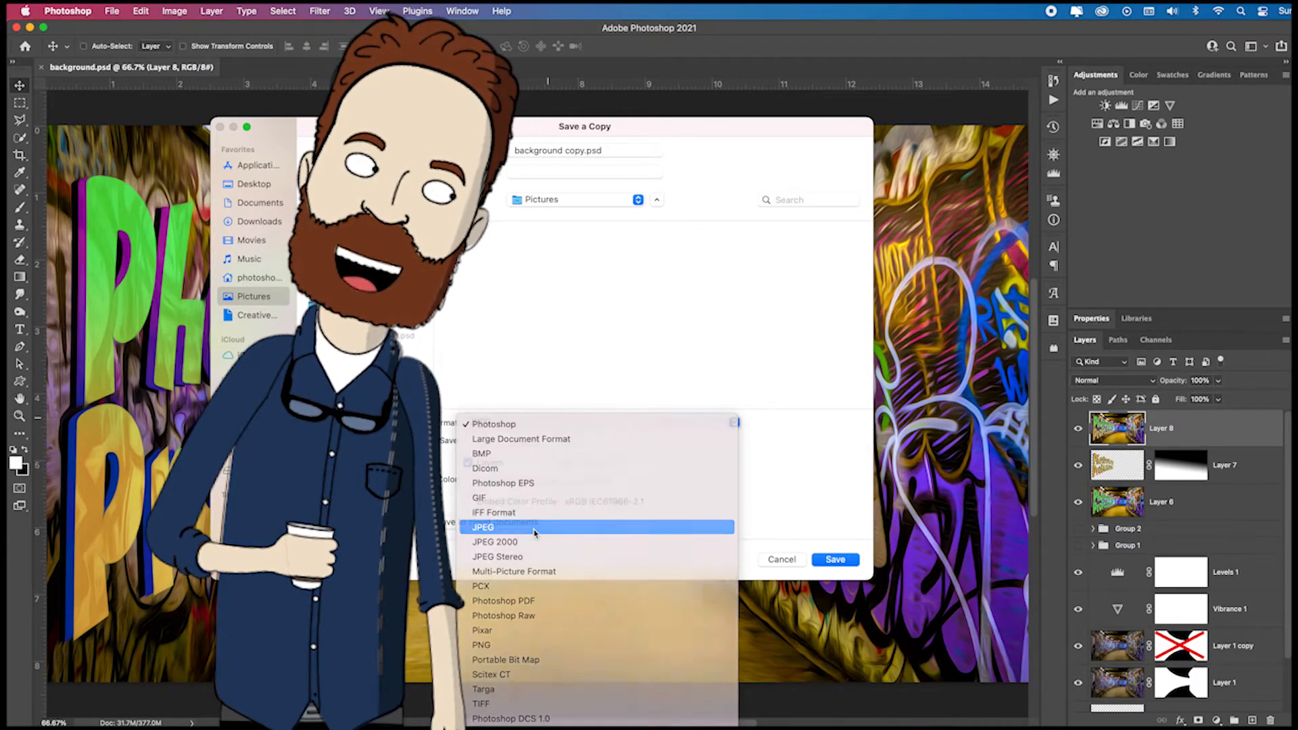
- Save the copy as JPEG at maximum quality 12 (about 4.9M)
left_click(835, 559)
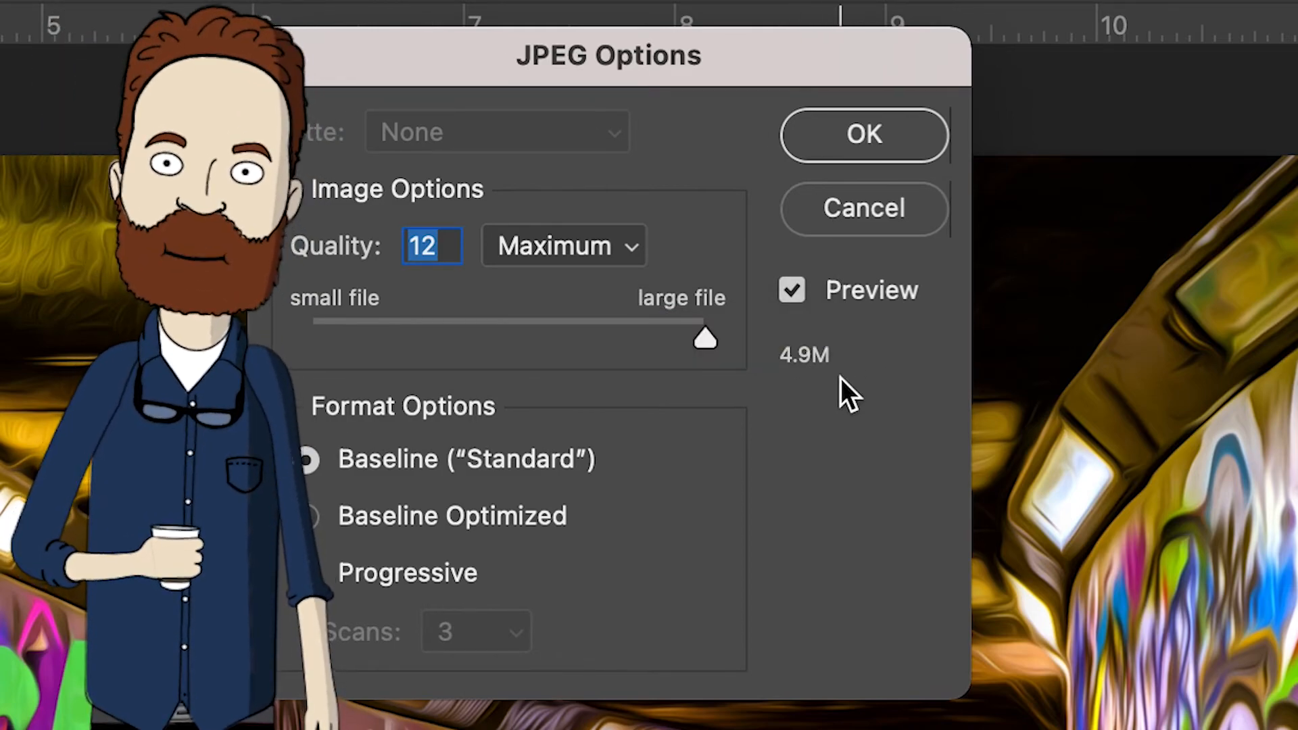
left_click(863, 134)
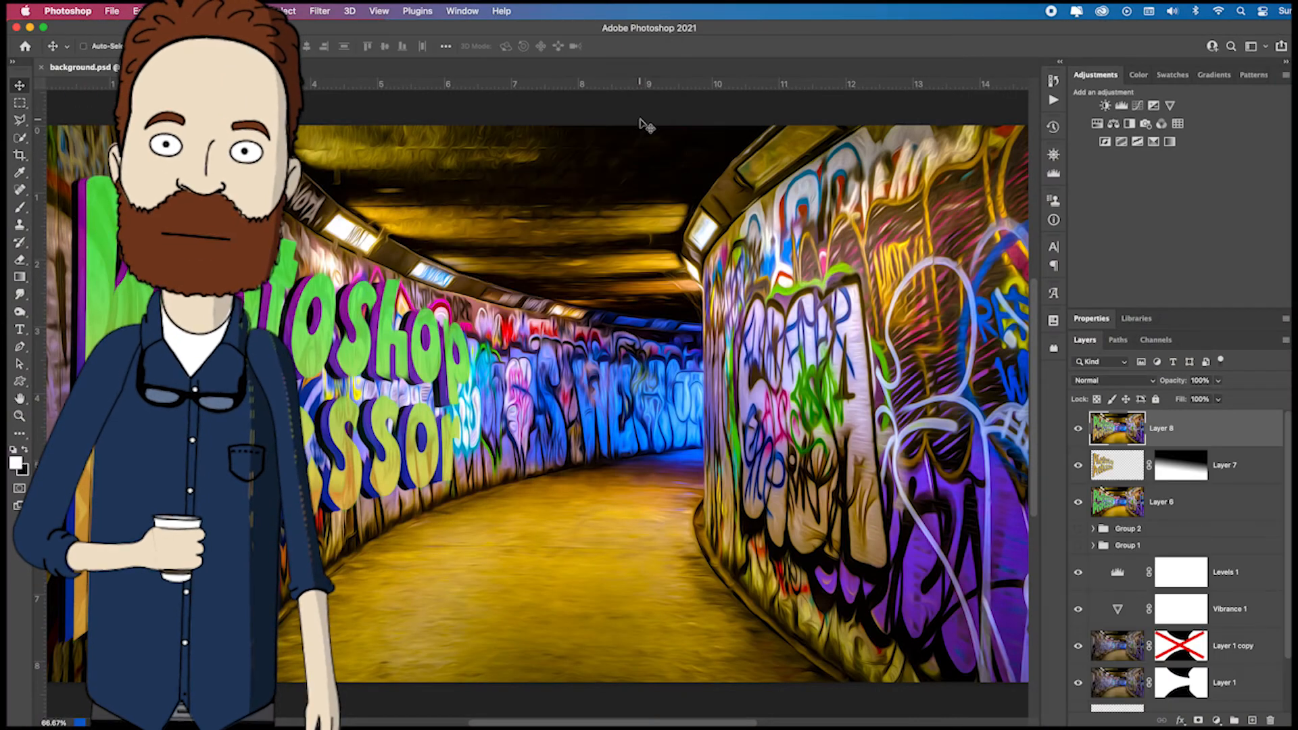